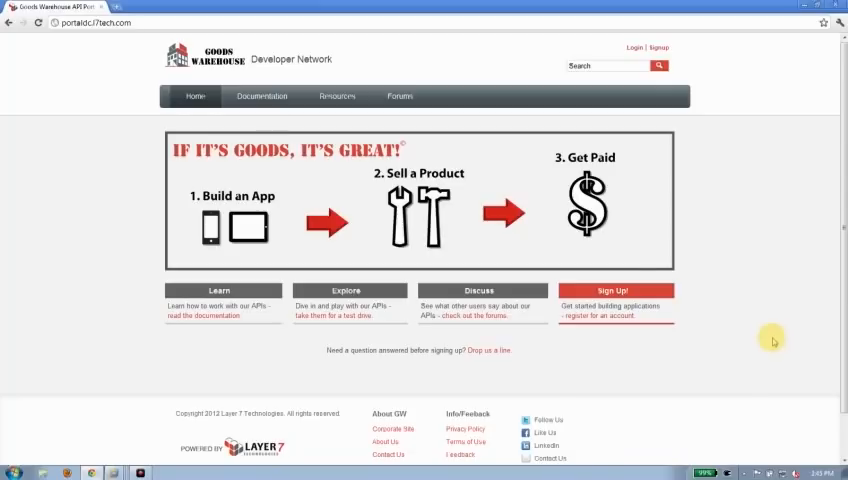
- Enter 'business.manager' as the username in the login form and move to the password
left_click(632, 48)
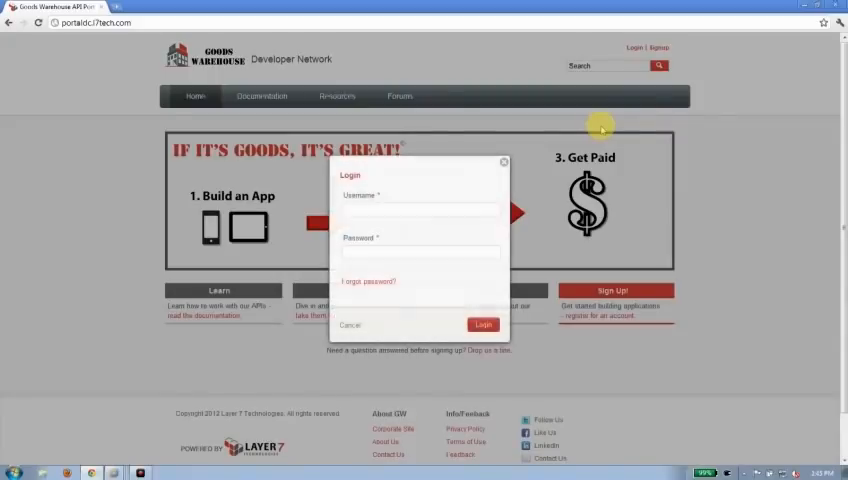
type("business")
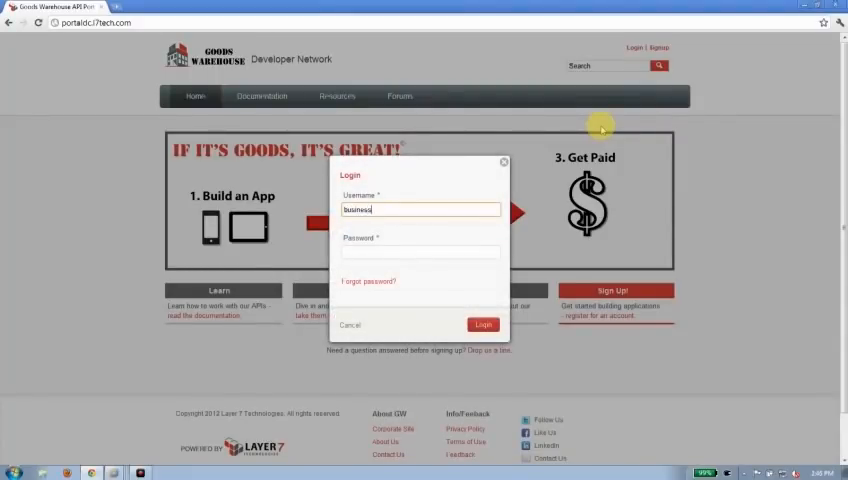
type(".manager")
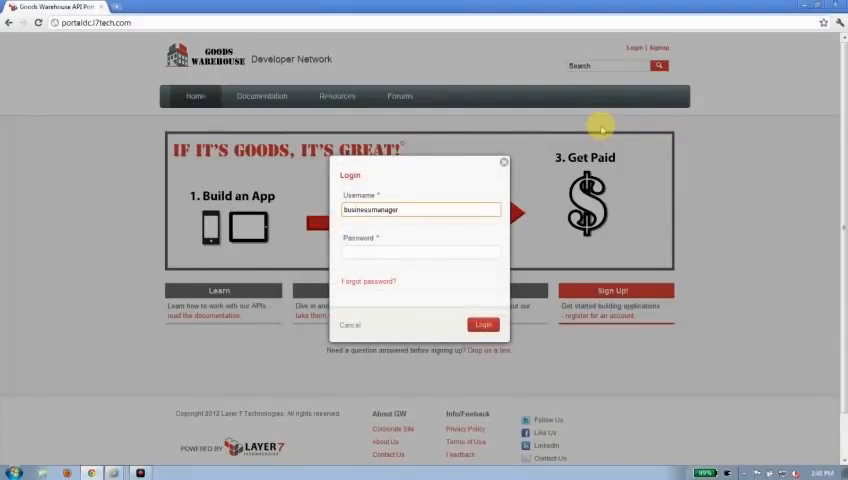
left_click(484, 324)
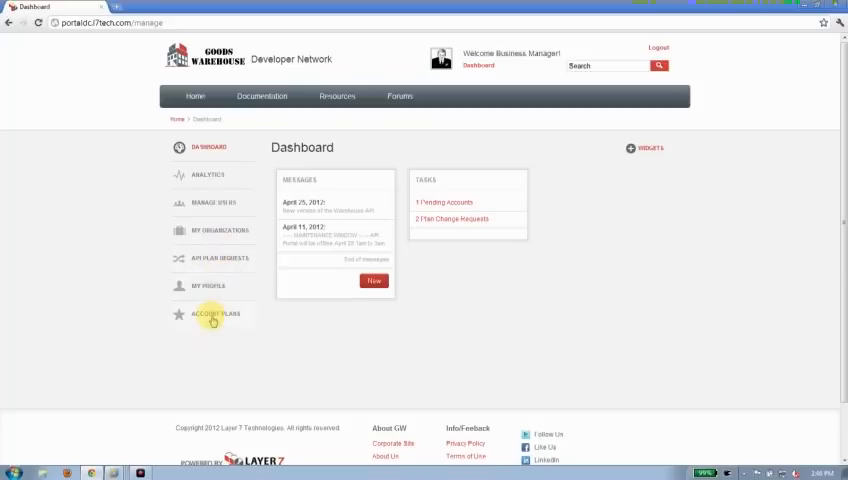
mouse_move(420, 144)
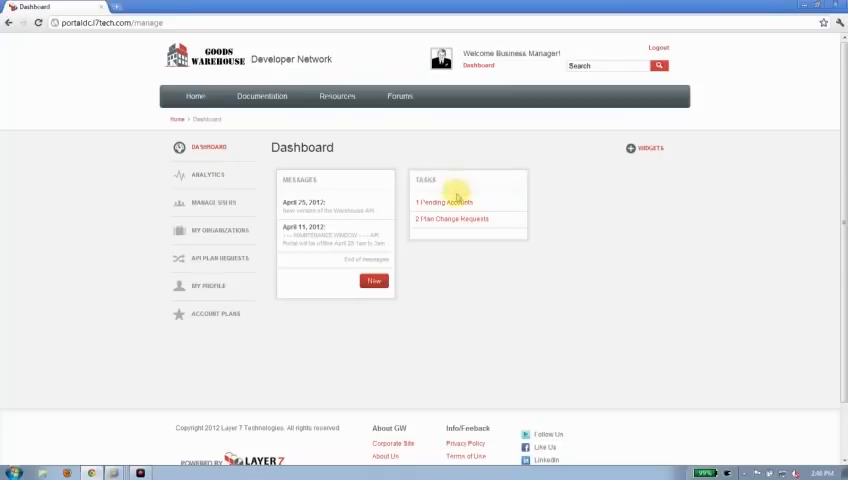
- Follow the '1 Pending Accounts' dashboard task to the pending requests
left_click(444, 202)
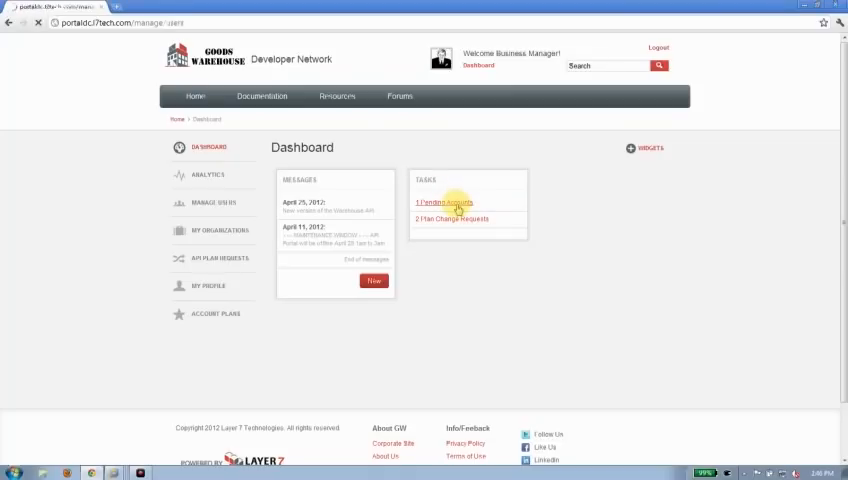
left_click(440, 202)
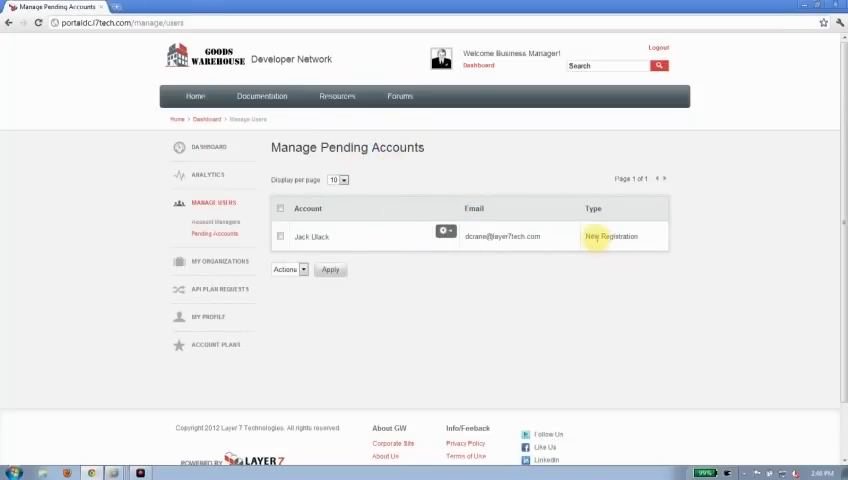
- Inspect the New Registration request, then go to My Organizations
double_click(610, 236)
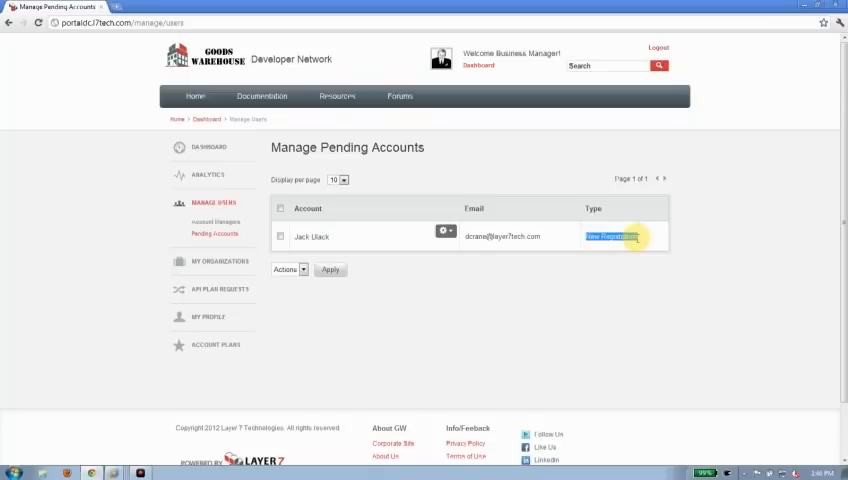
left_click(440, 232)
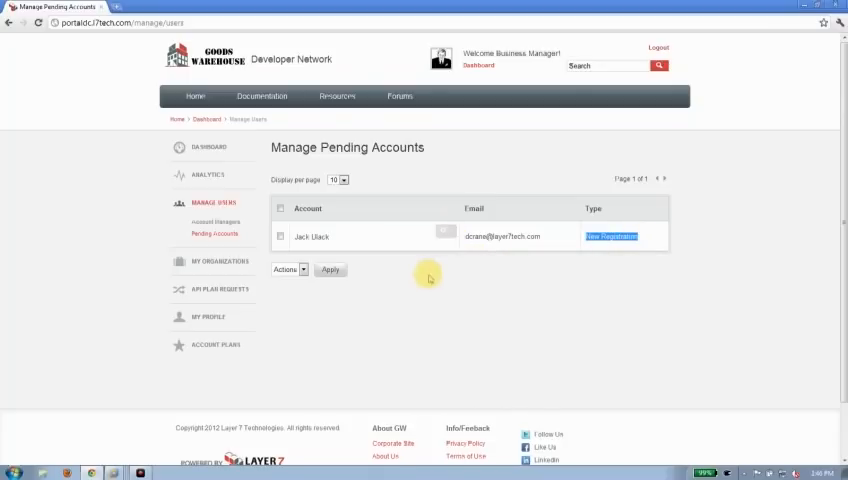
mouse_move(224, 276)
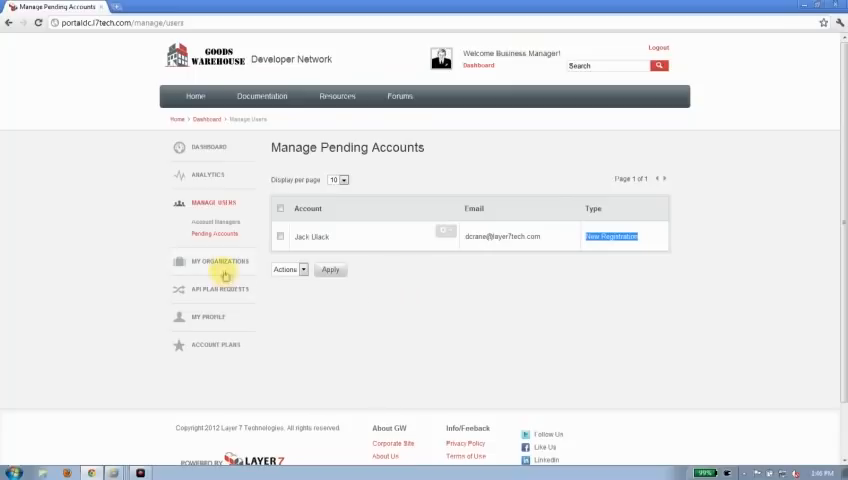
left_click(216, 260)
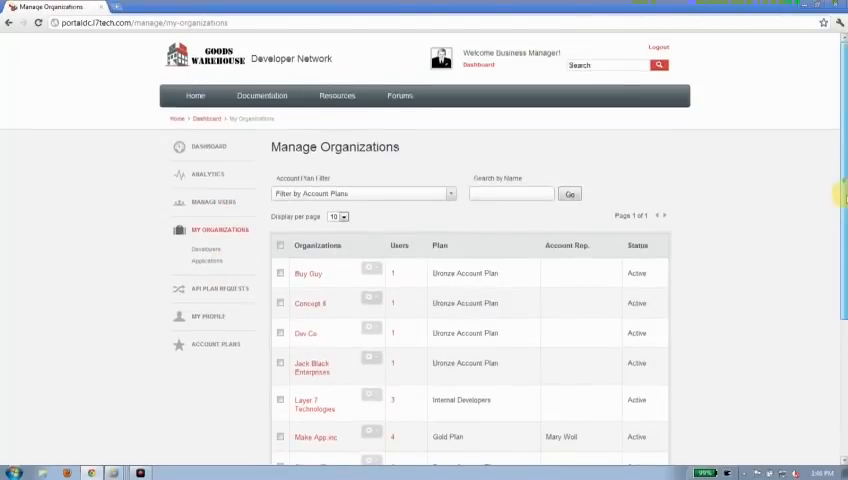
scroll("down", 3)
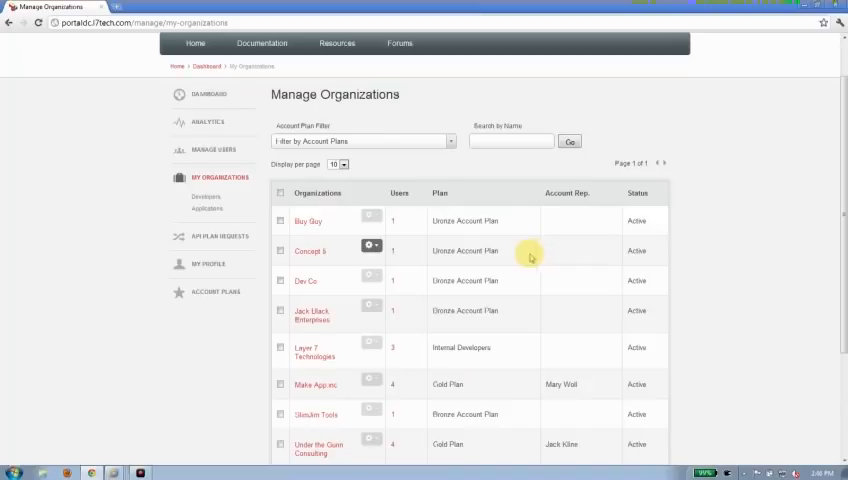
mouse_move(332, 222)
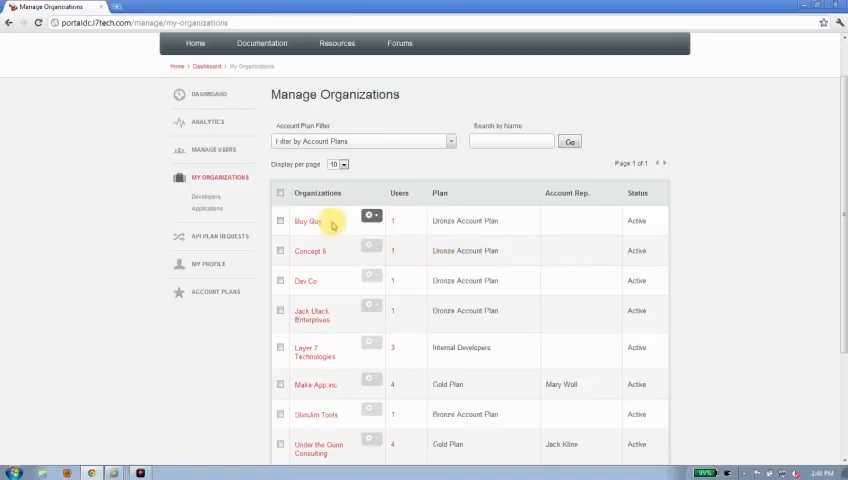
mouse_move(408, 216)
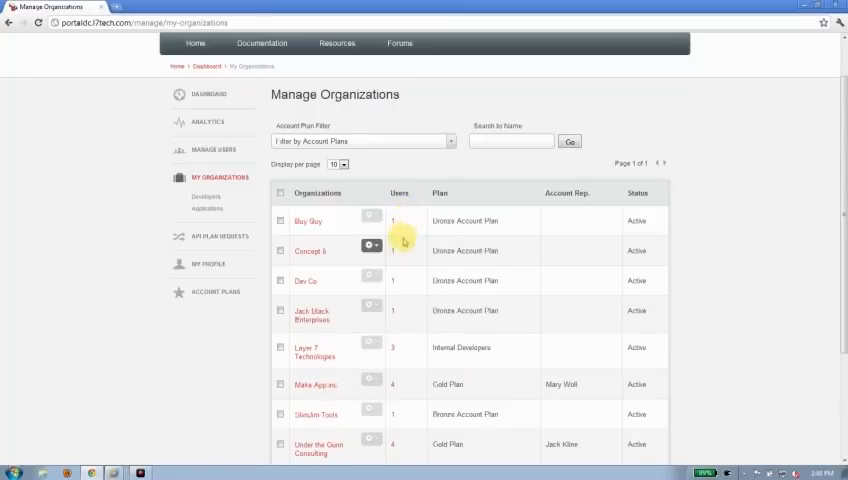
mouse_move(404, 342)
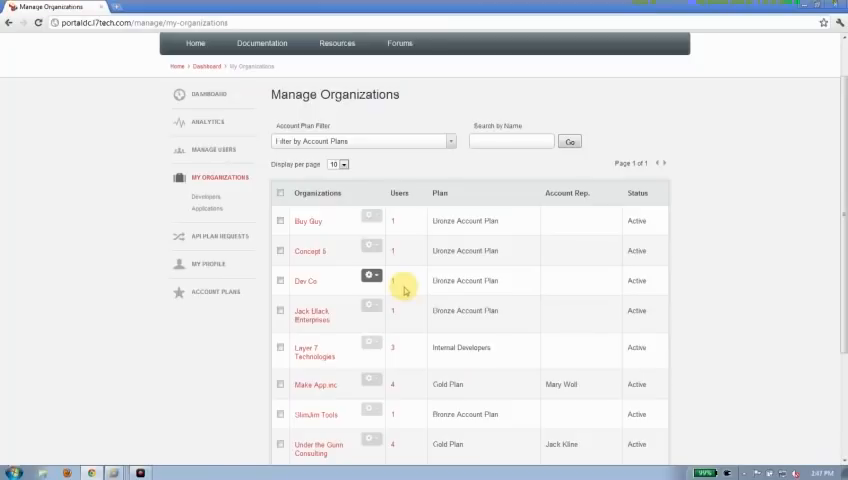
mouse_move(408, 328)
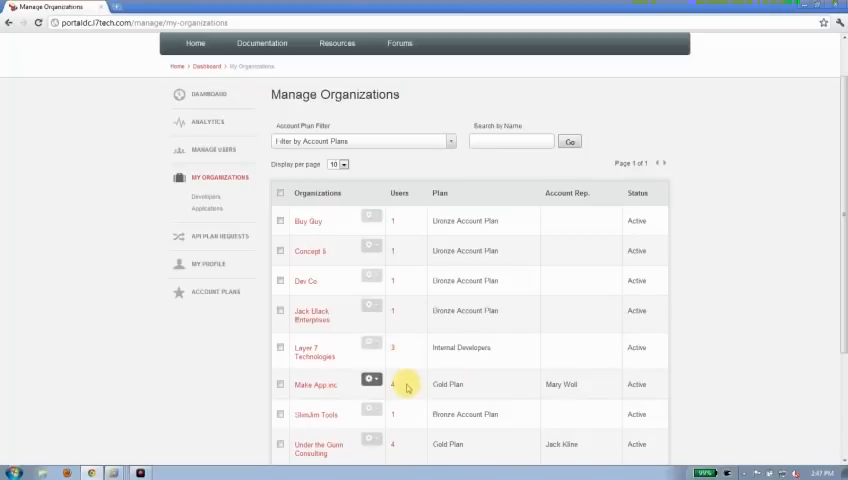
mouse_move(406, 444)
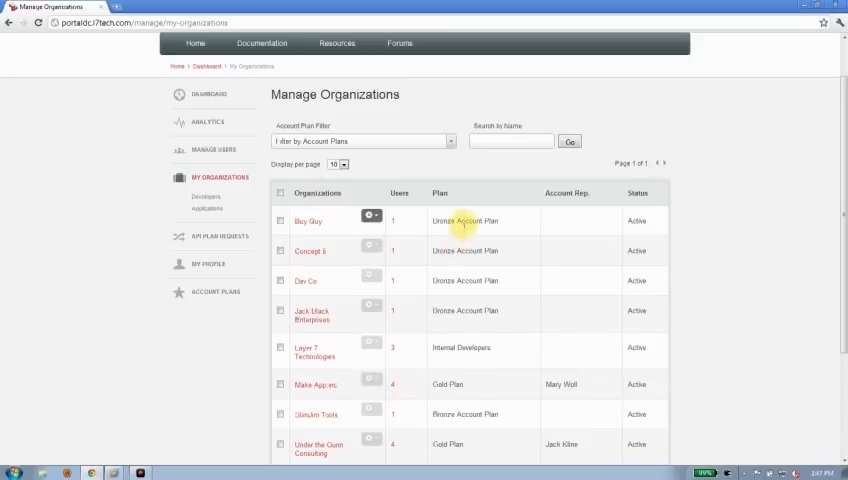
mouse_move(462, 384)
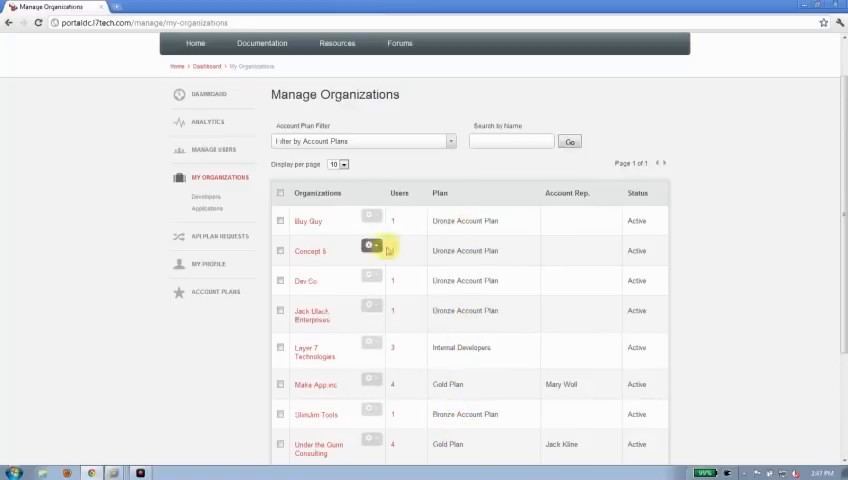
- Show the Manage Account Plans table with Bronze, Gold and Internal Developers plans
left_click(210, 292)
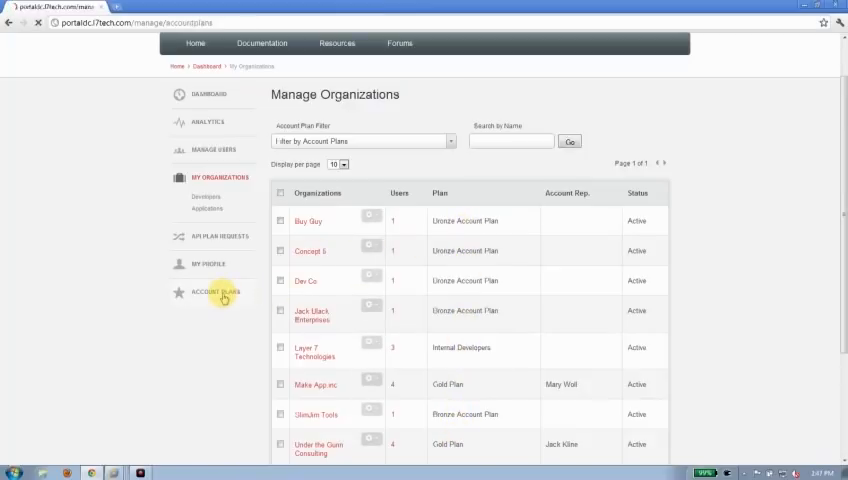
left_click(216, 292)
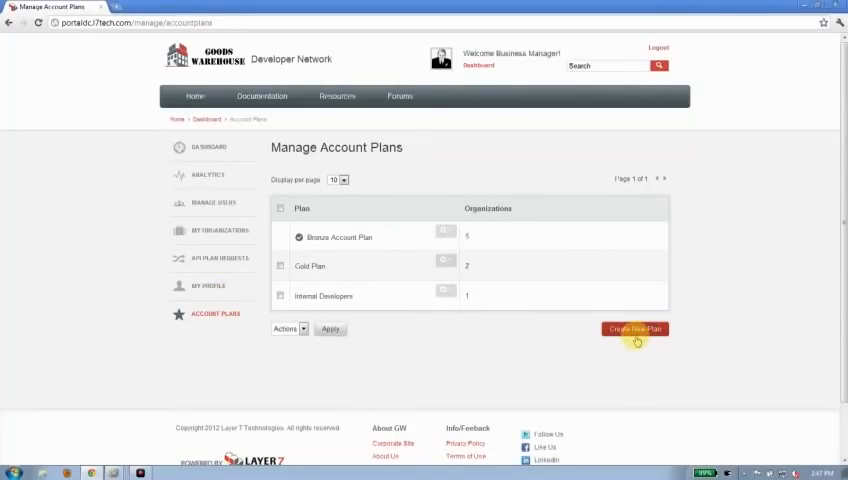
mouse_move(376, 240)
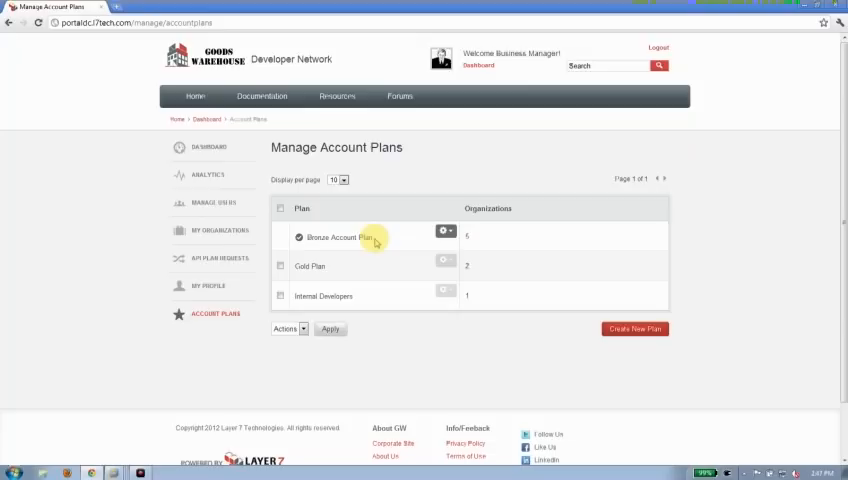
mouse_move(378, 266)
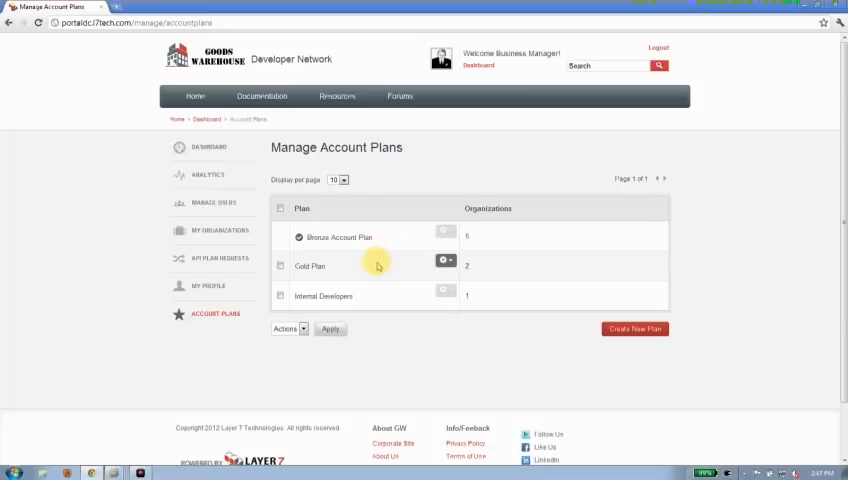
mouse_move(378, 296)
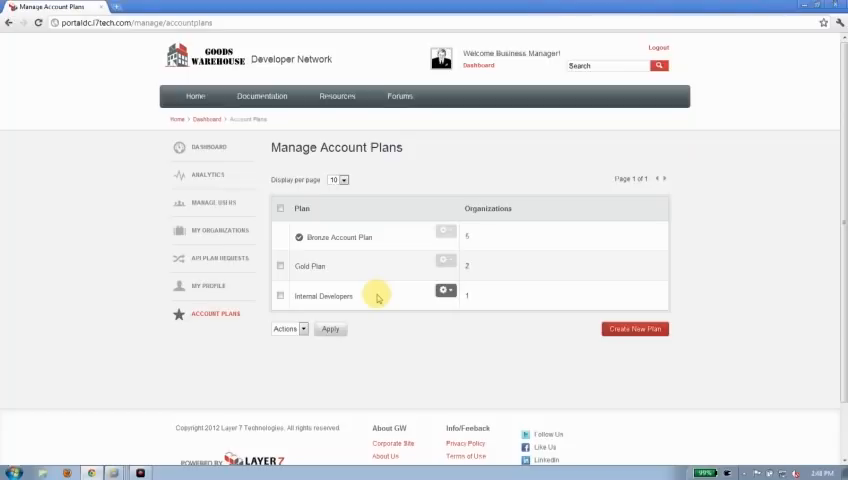
mouse_move(224, 238)
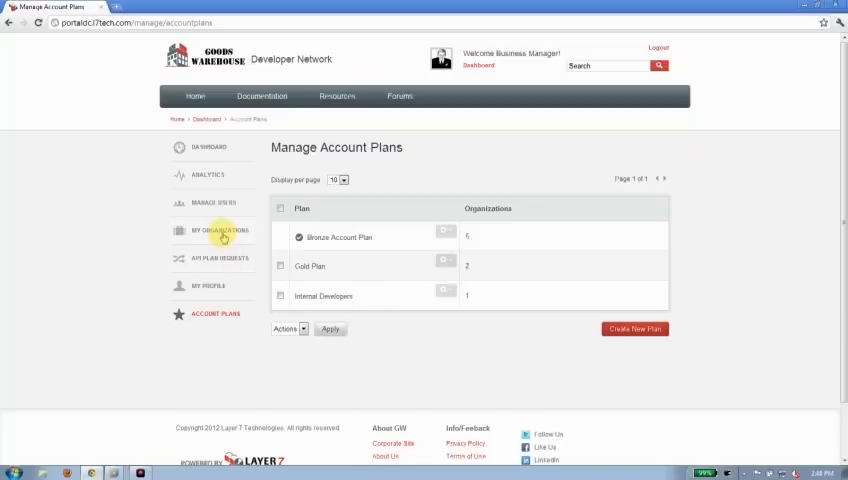
left_click(216, 230)
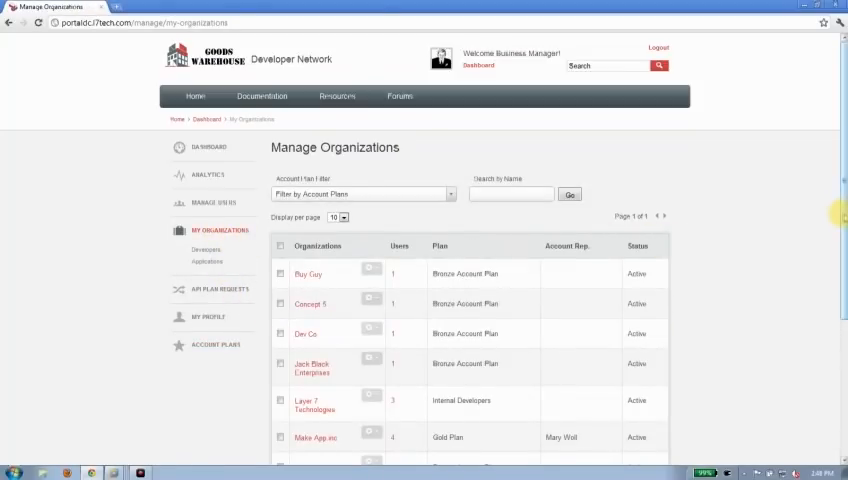
scroll("down", 3)
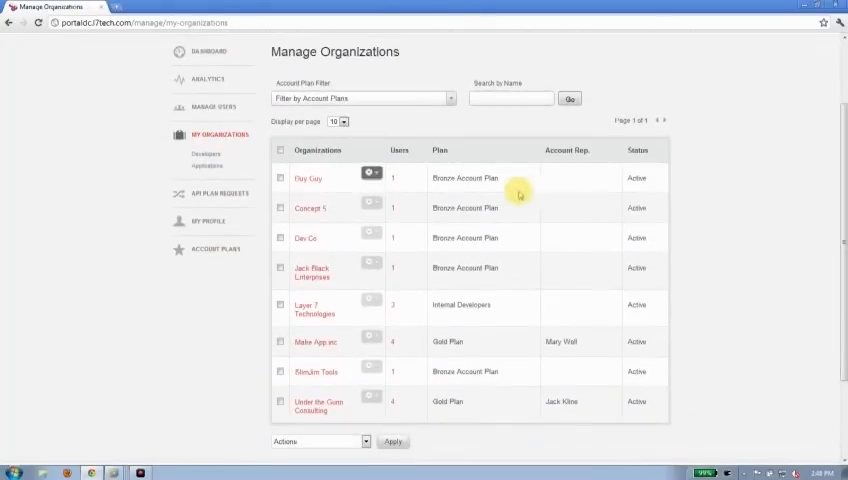
left_click(372, 172)
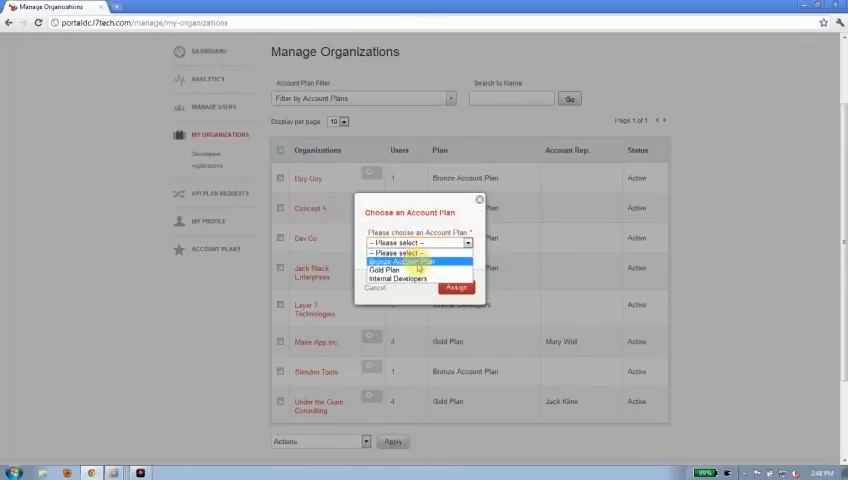
mouse_move(398, 278)
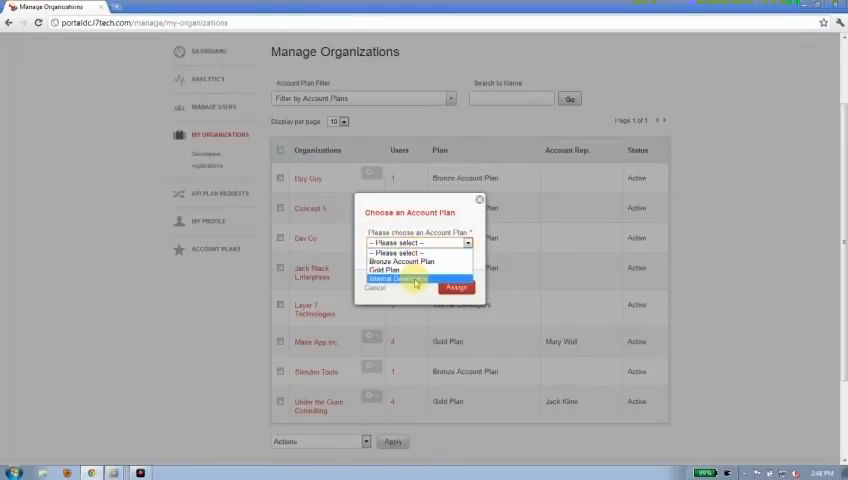
left_click(456, 288)
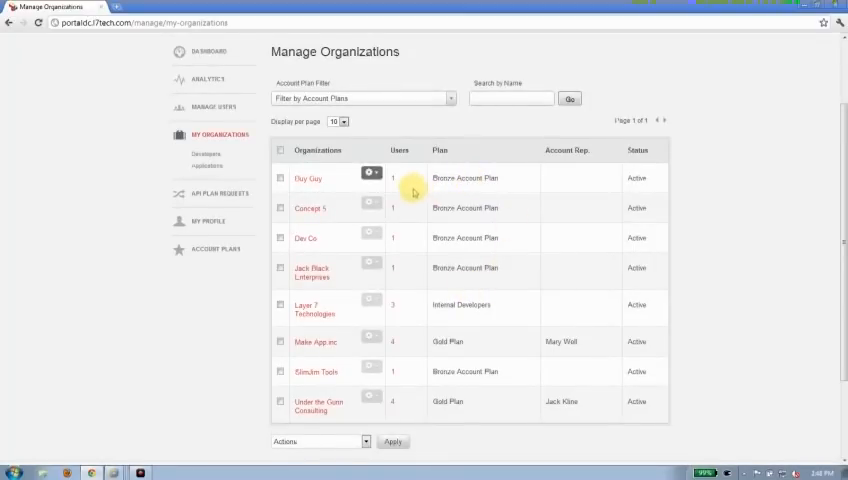
mouse_move(452, 278)
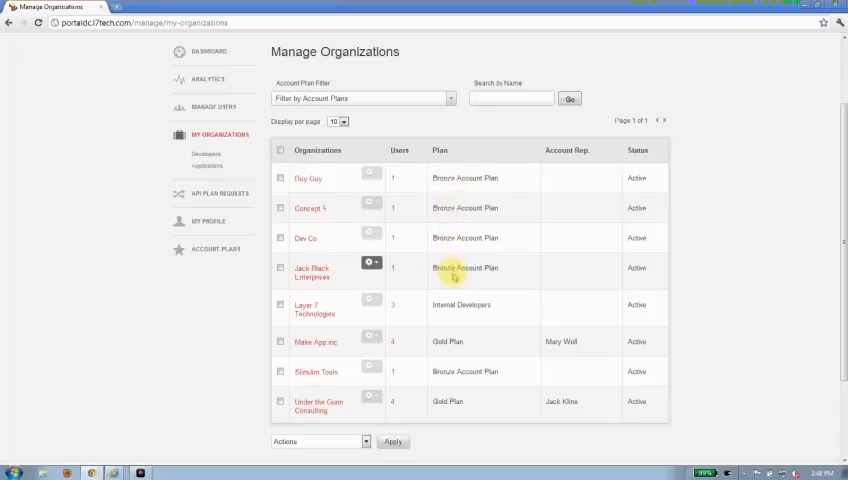
mouse_move(406, 342)
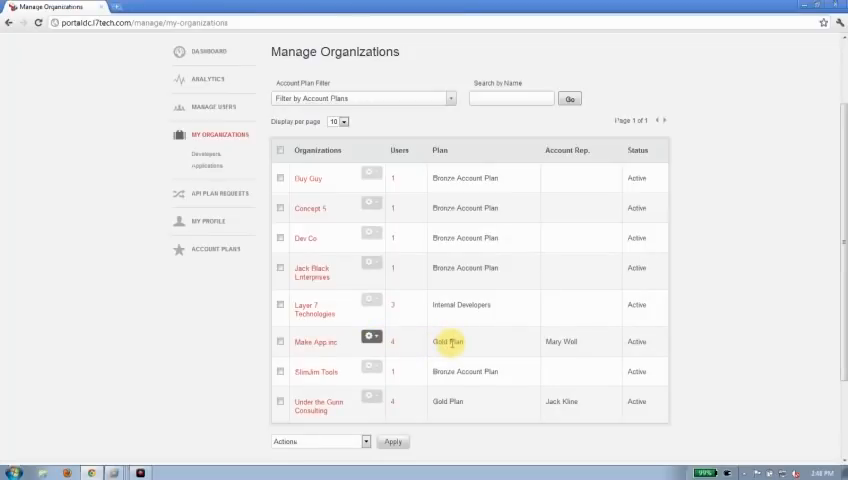
mouse_move(472, 344)
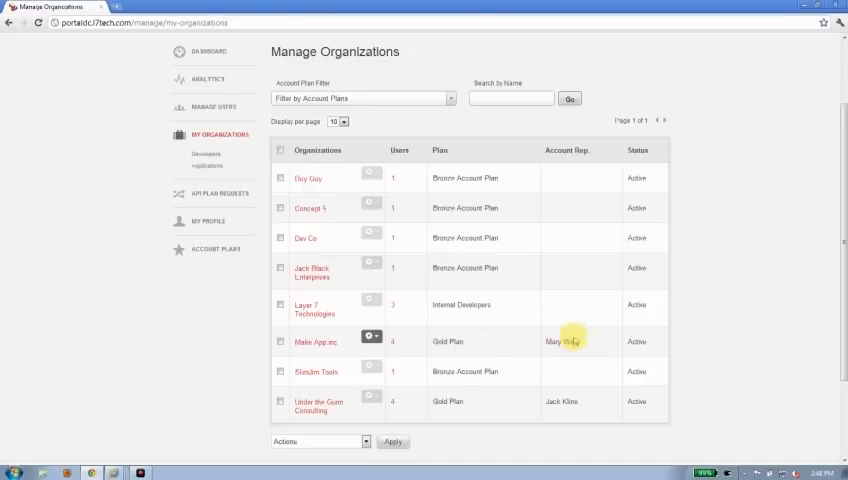
left_click(370, 336)
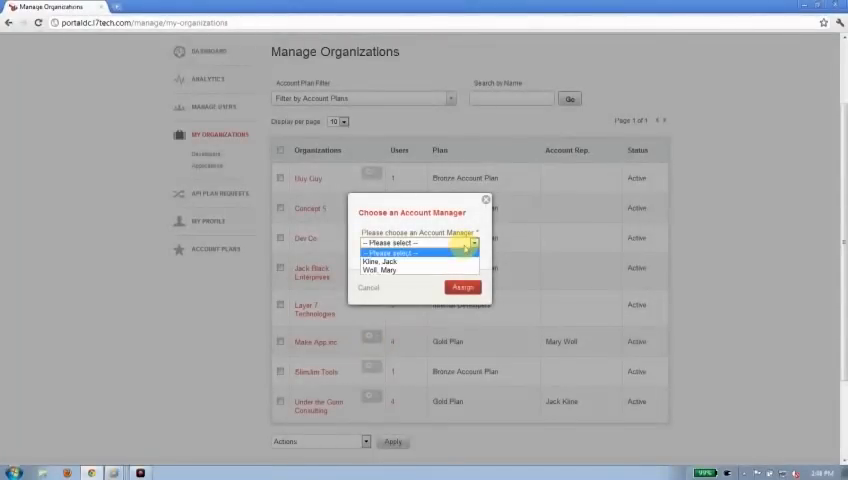
left_click(384, 270)
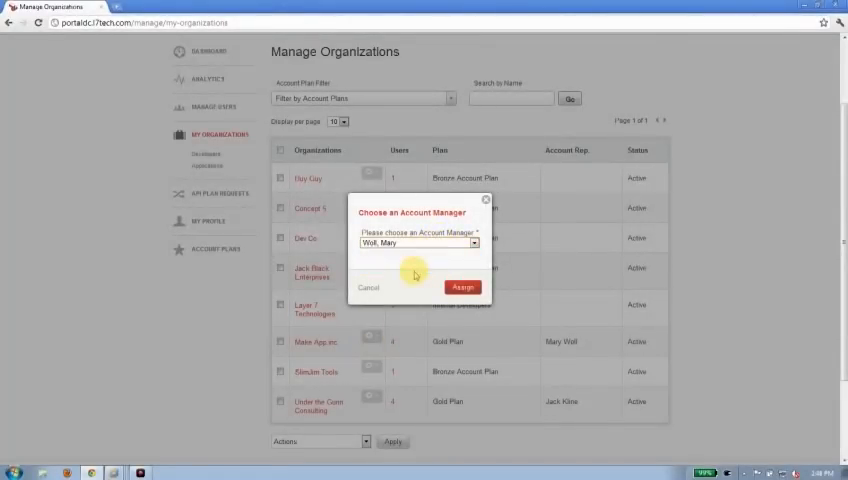
left_click(464, 288)
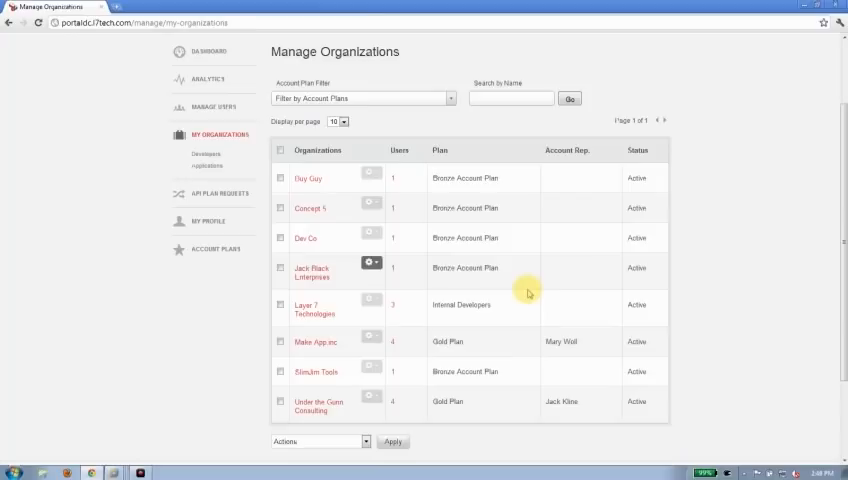
mouse_move(344, 224)
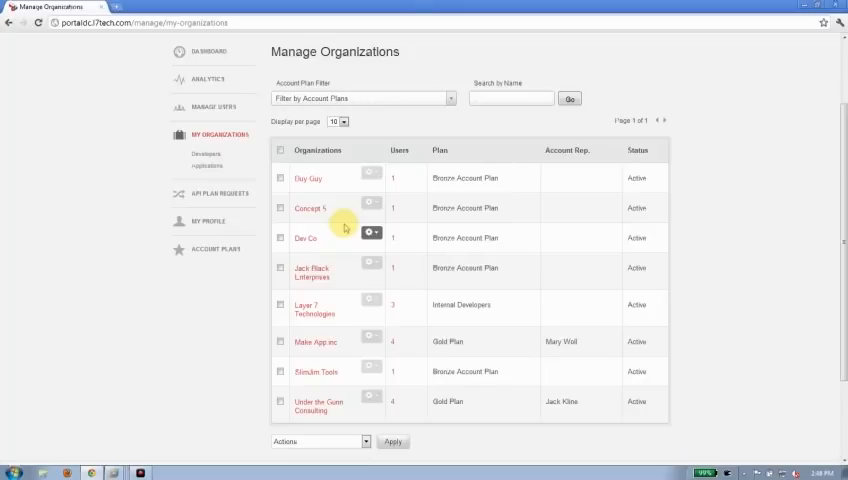
- Assign the private RSS API to Dev Co via its Assign Private APIs action
left_click(372, 232)
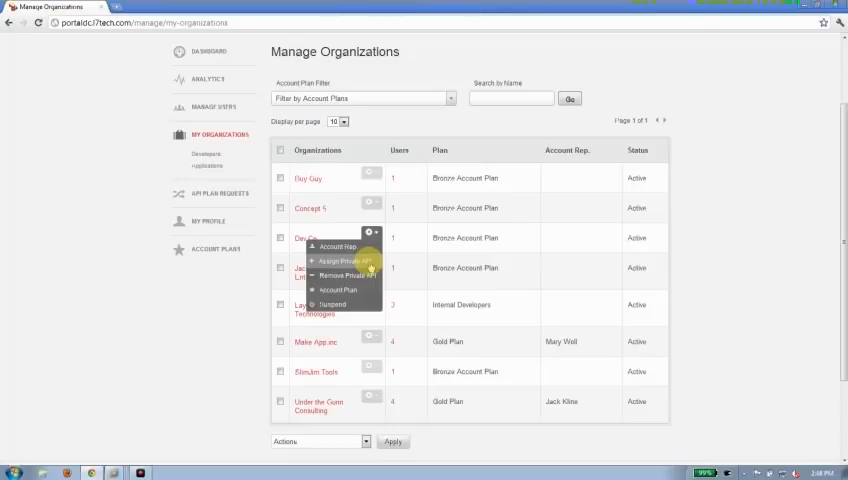
left_click(344, 258)
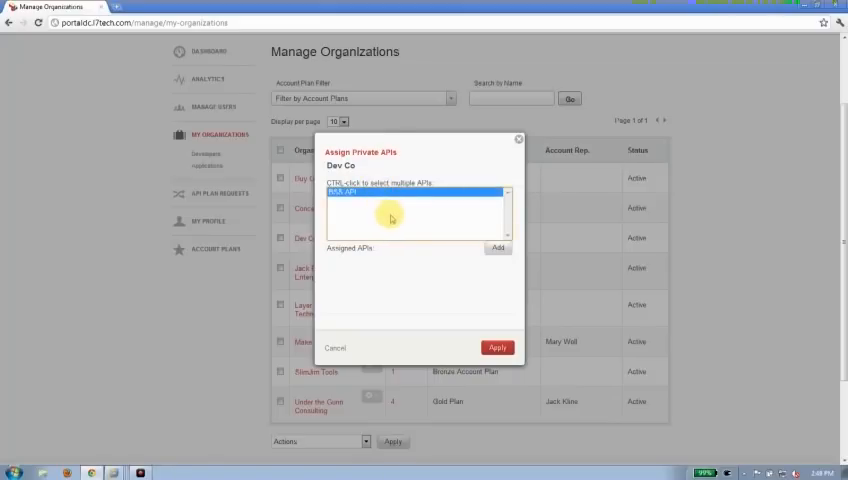
mouse_move(472, 254)
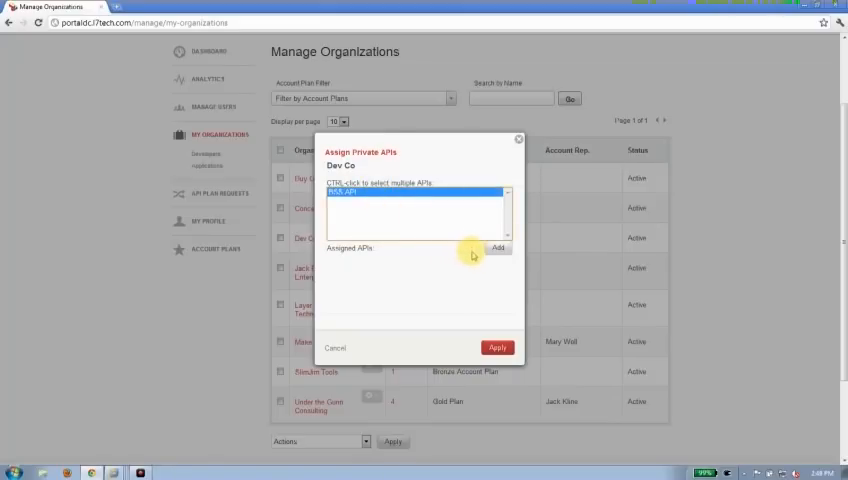
left_click(500, 248)
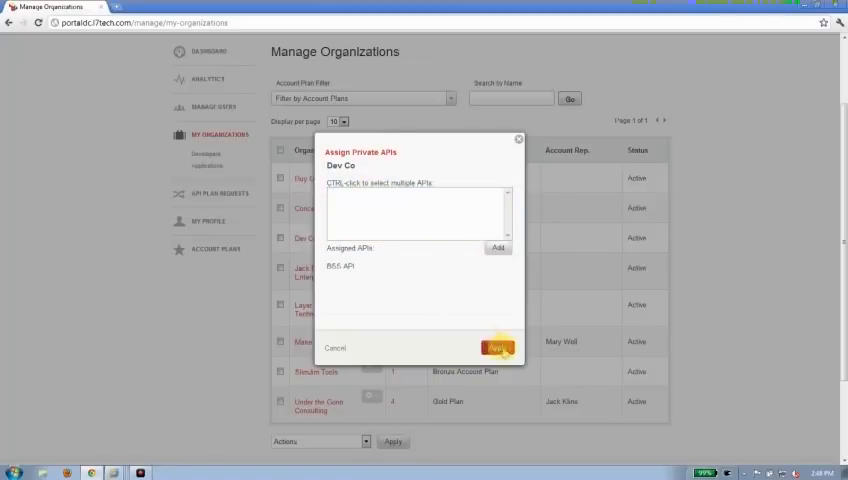
mouse_move(450, 282)
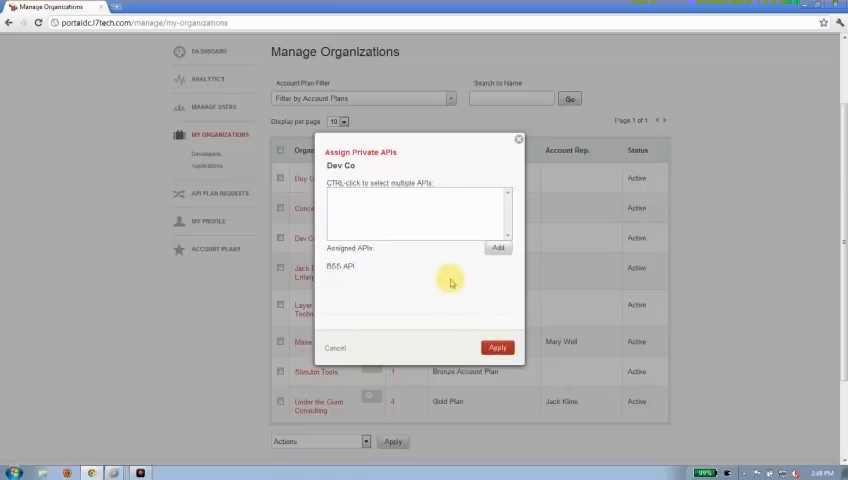
mouse_move(498, 348)
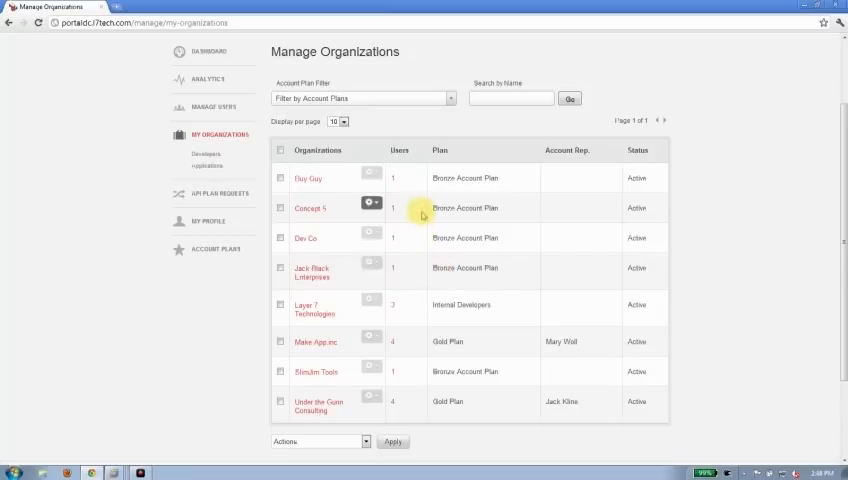
mouse_move(472, 280)
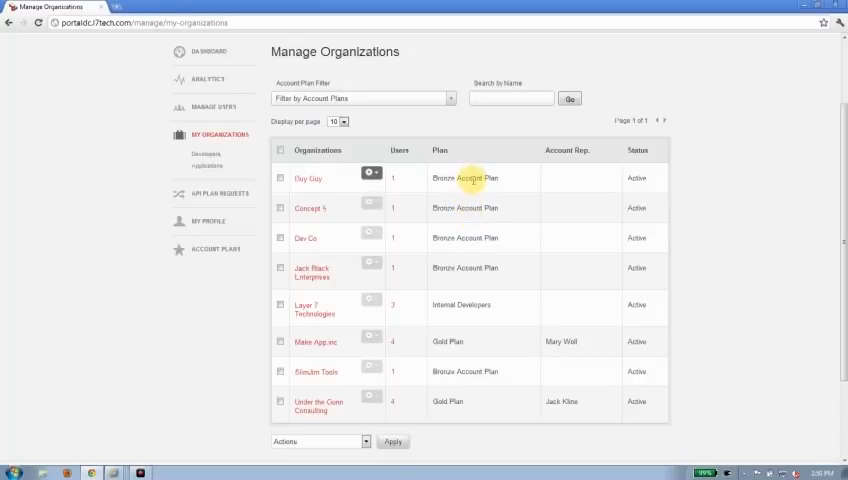
mouse_move(468, 208)
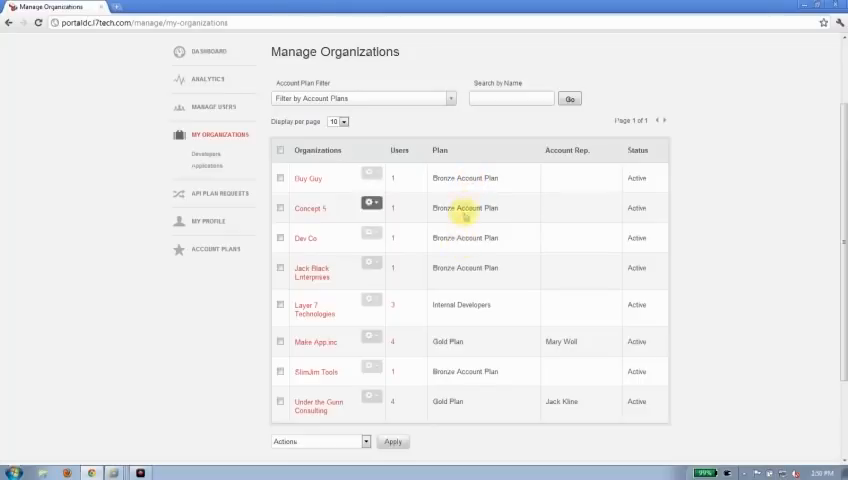
mouse_move(464, 268)
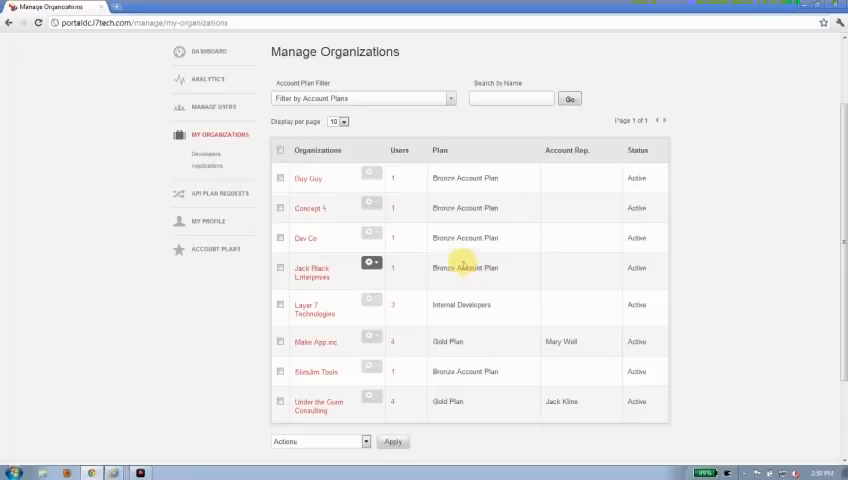
mouse_move(468, 190)
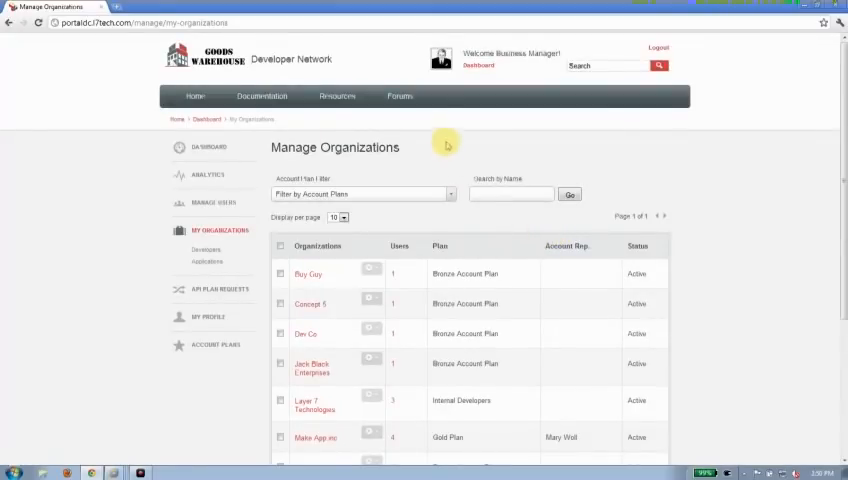
- Read the Black Friday blackout post under Recent Announcements, then return to the dashboard
left_click(400, 96)
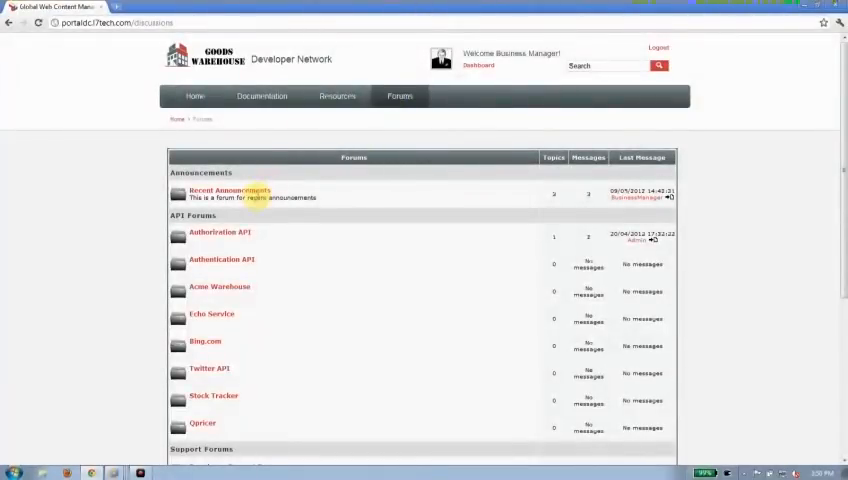
left_click(226, 190)
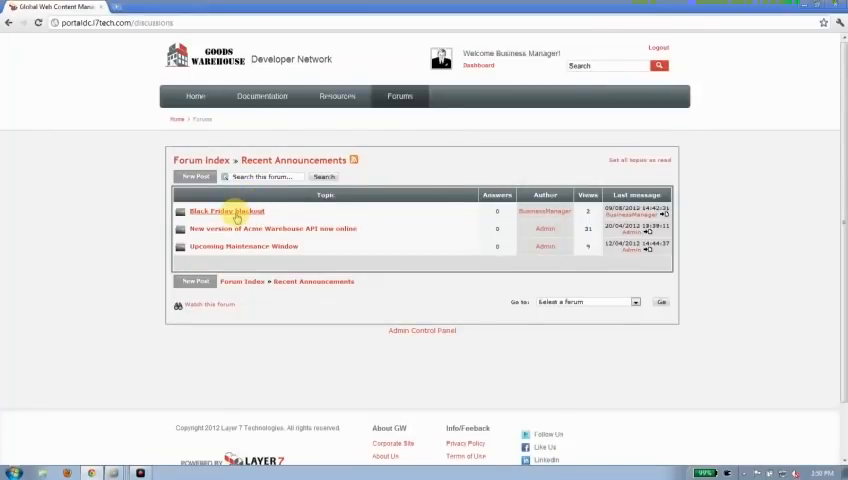
left_click(226, 212)
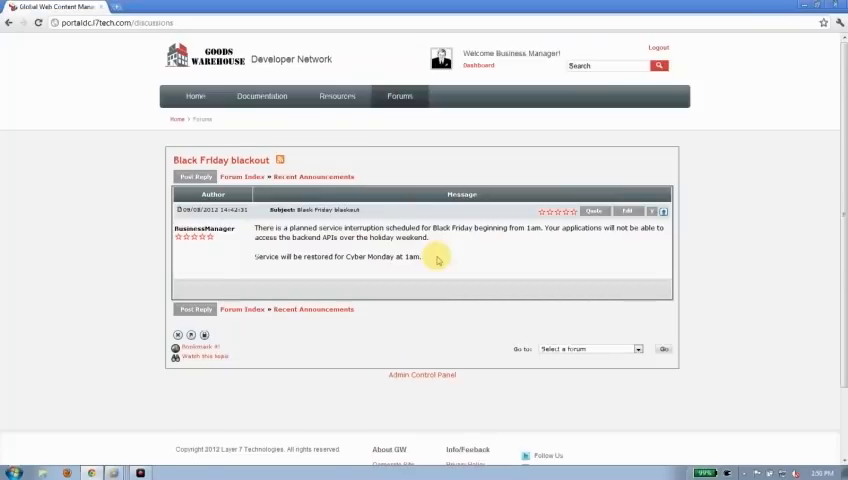
mouse_move(474, 120)
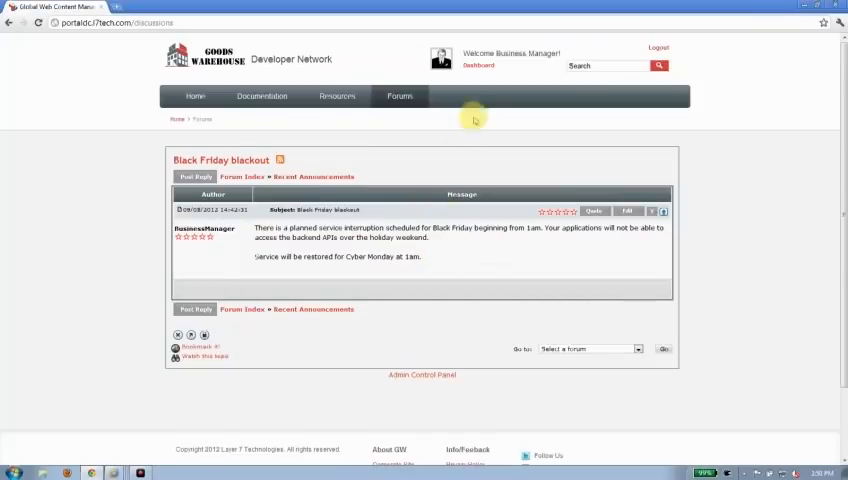
left_click(478, 66)
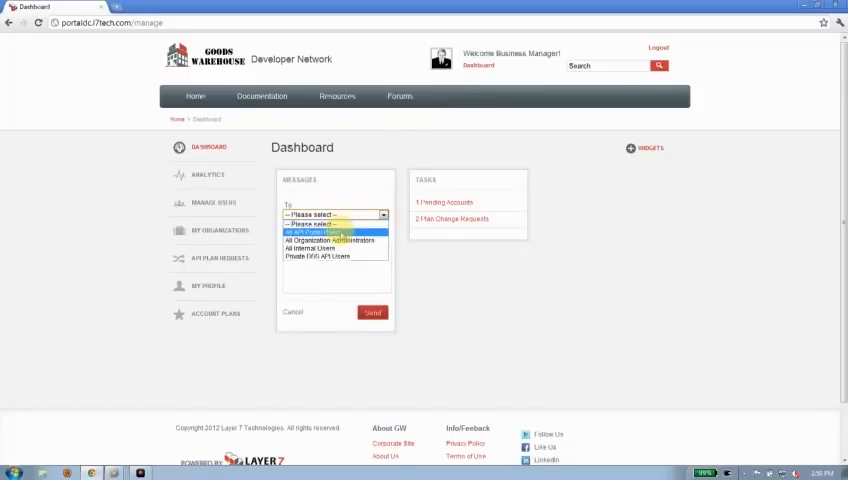
- Address a new dashboard message to All API Portal Users and begin its content
left_click(330, 232)
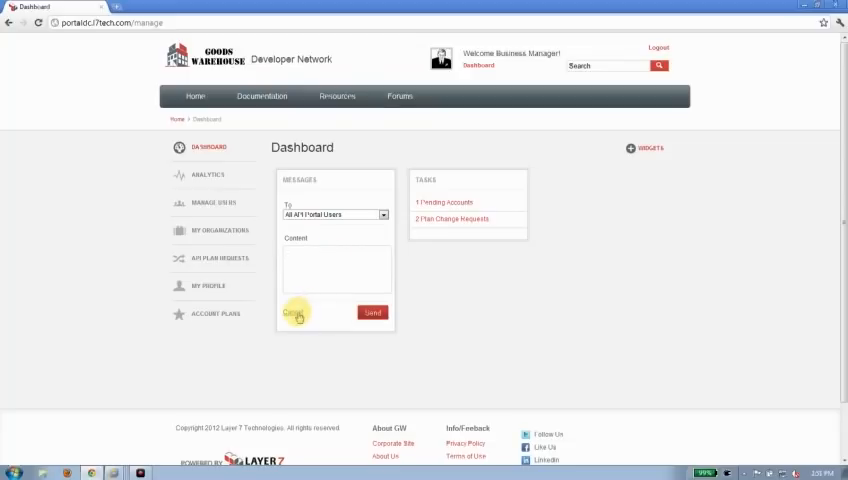
left_click(296, 312)
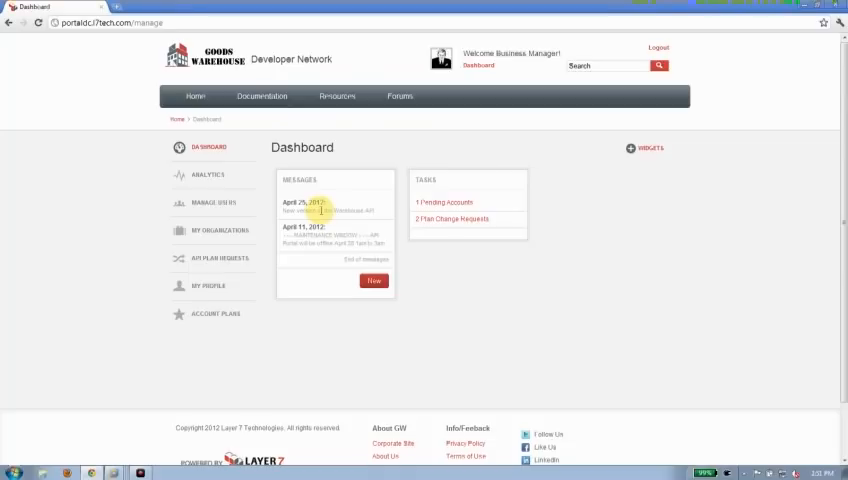
- Filter organizations to one account plan, select all, and apply the Suspend action
left_click(210, 230)
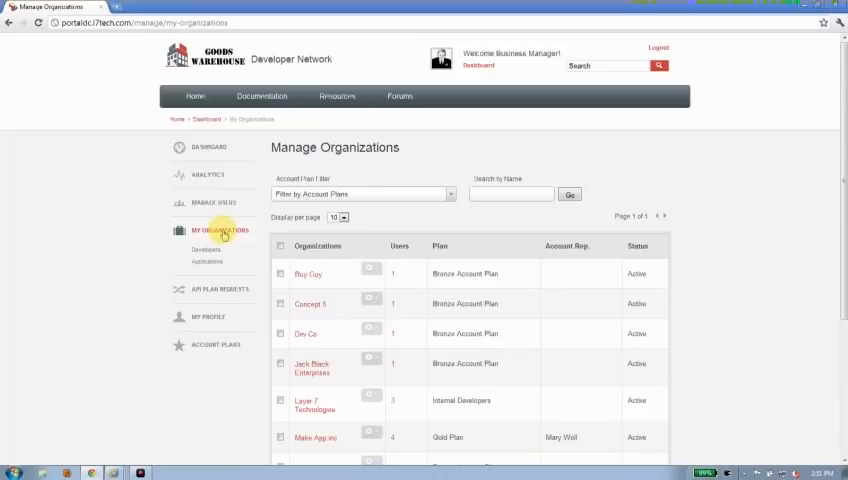
scroll("down", 3)
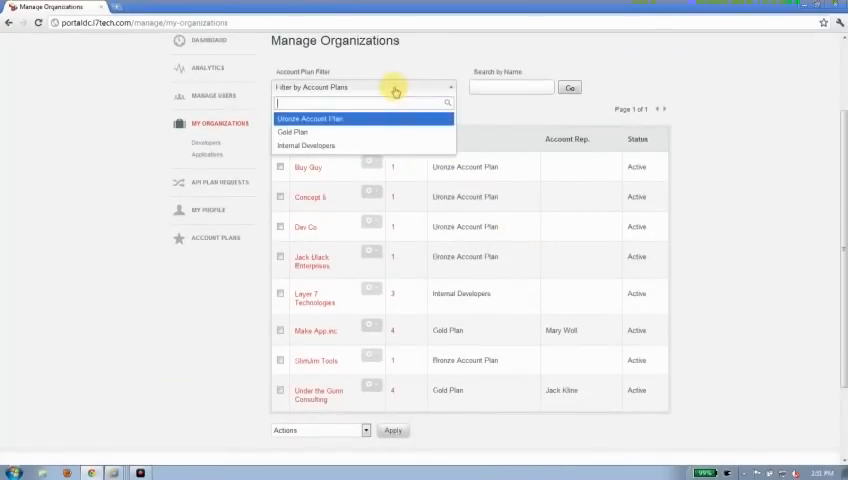
left_click(310, 118)
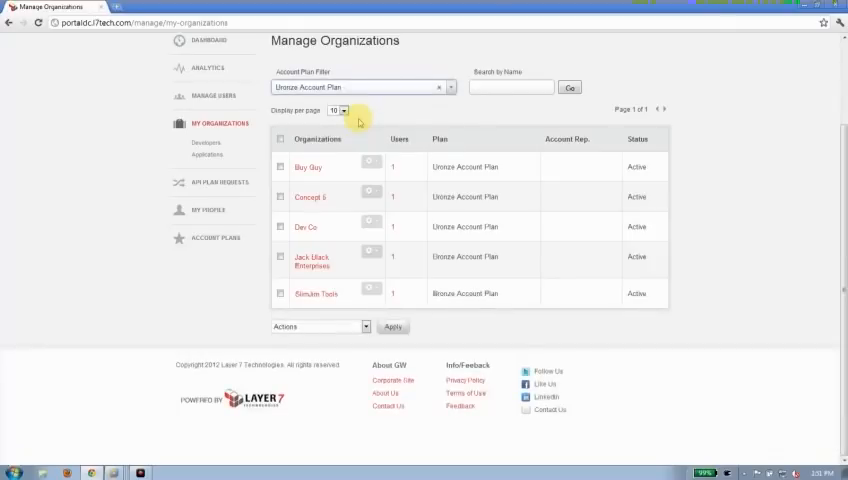
left_click(280, 138)
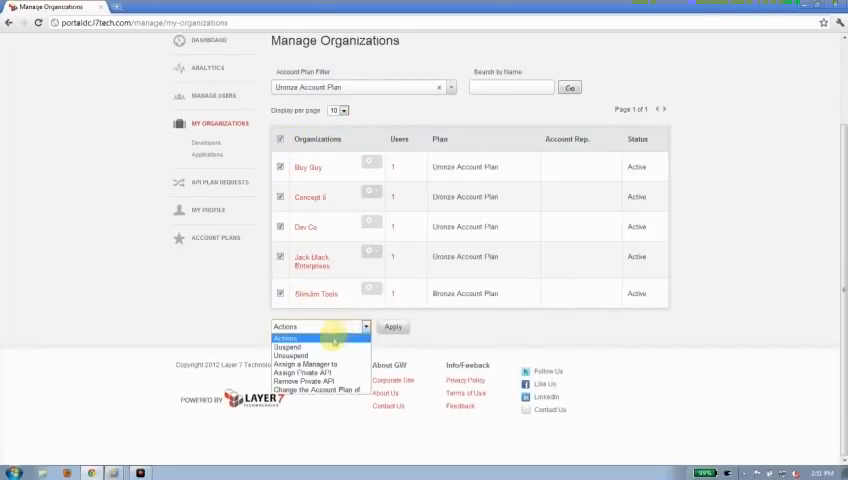
left_click(312, 348)
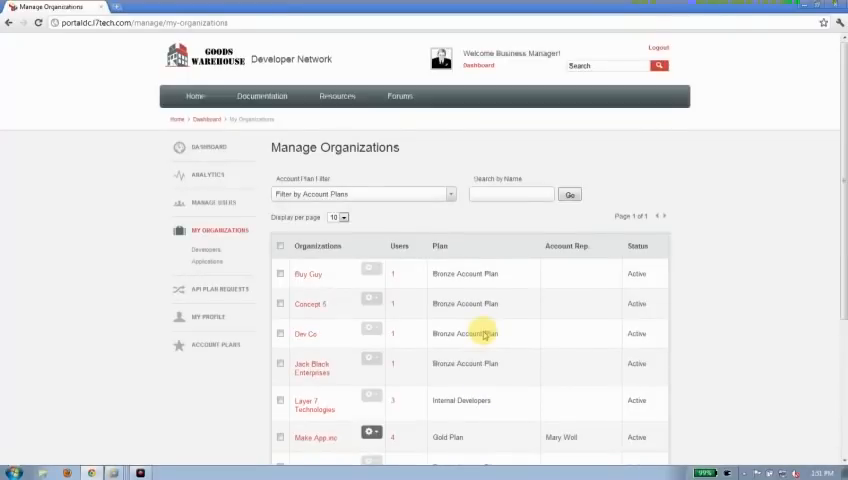
mouse_move(276, 172)
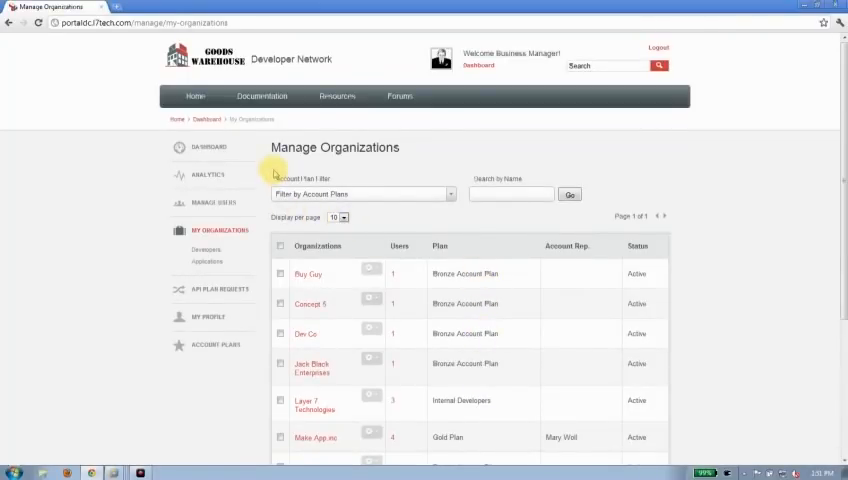
- Navigate through Analytics to the Application Report
left_click(208, 176)
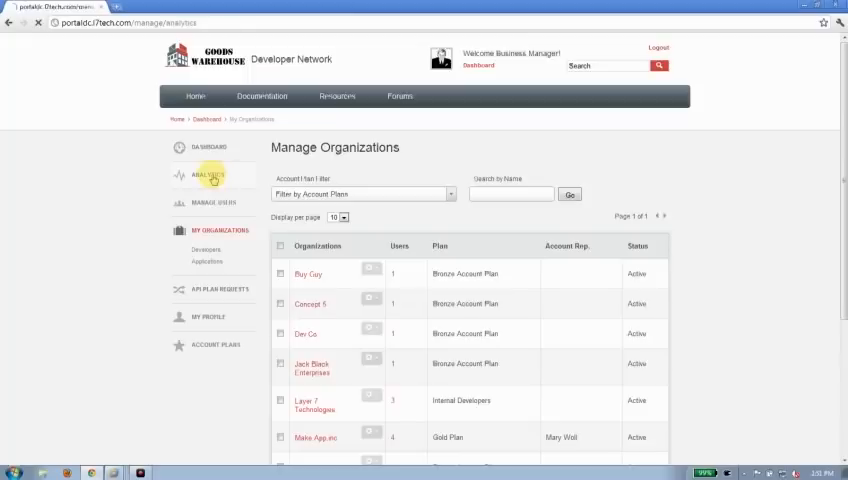
left_click(208, 174)
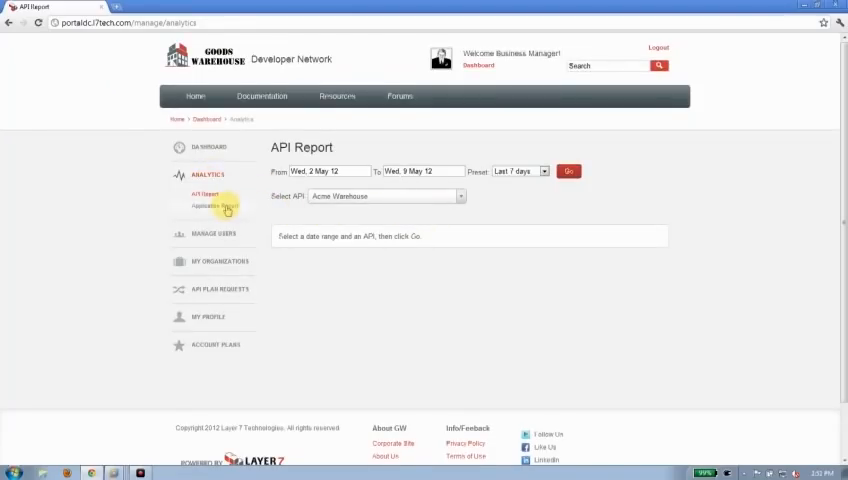
left_click(206, 204)
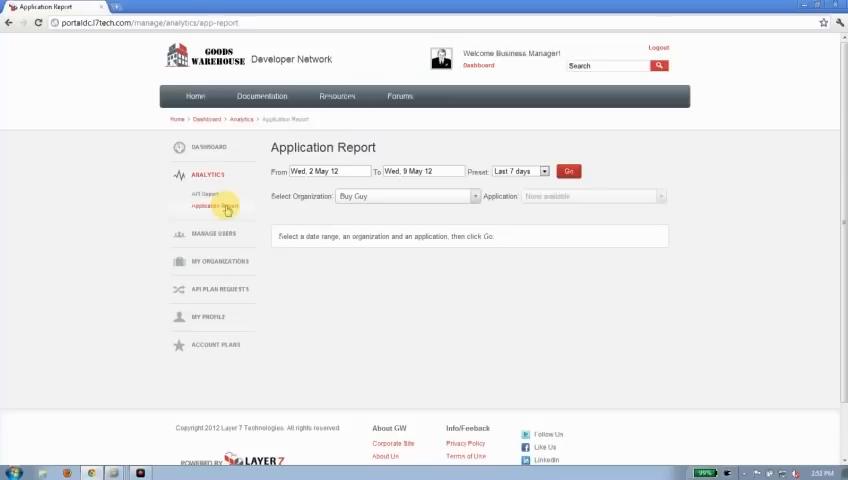
mouse_move(436, 220)
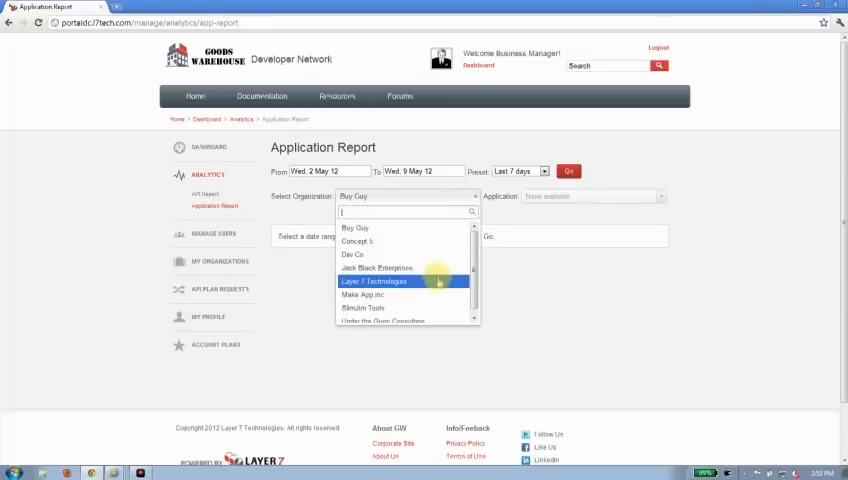
- Run the report for Make App Inc's Systems iPad app over the last 7 days
left_click(362, 294)
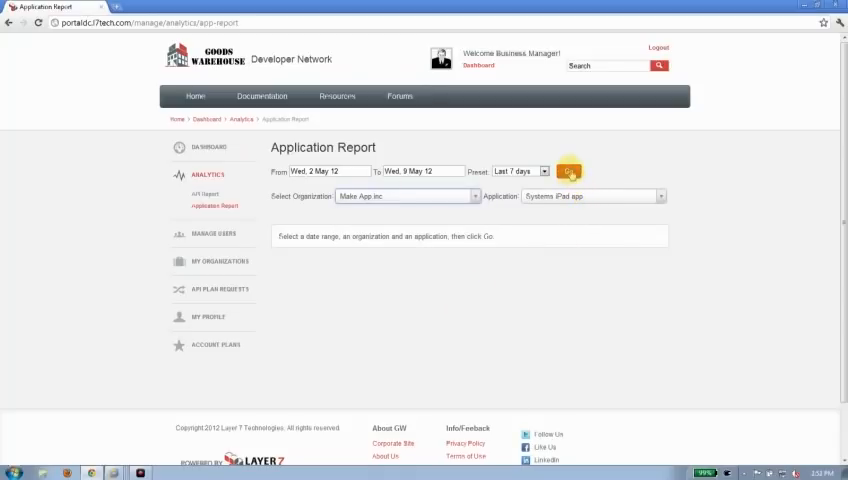
left_click(568, 172)
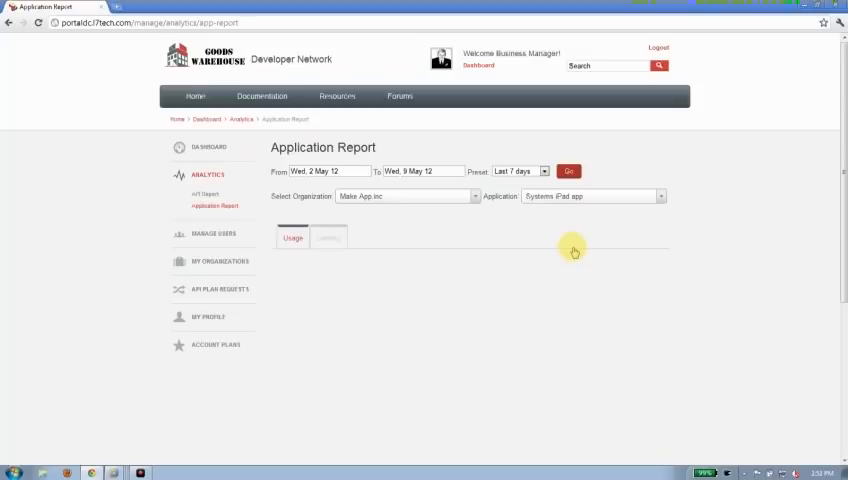
left_click(568, 172)
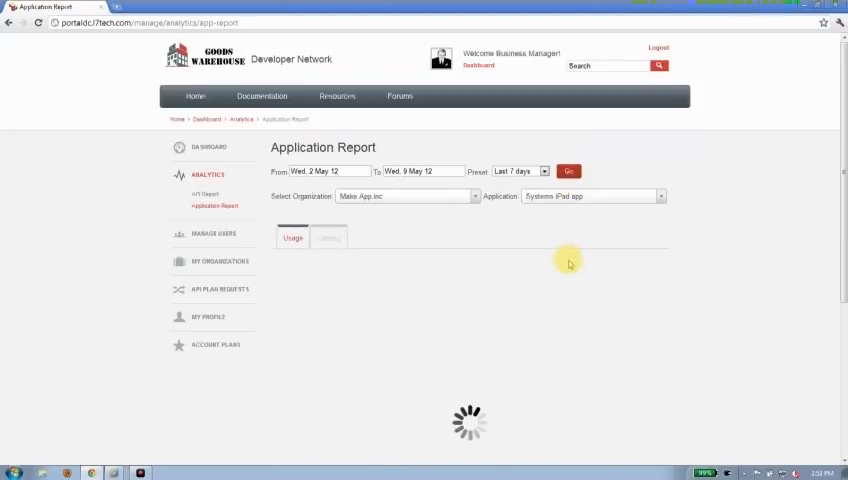
mouse_move(708, 276)
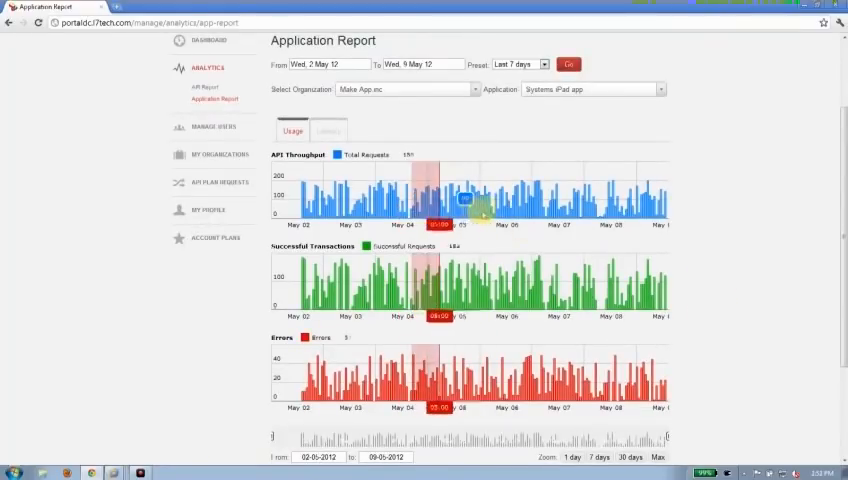
- Review the usage charts, then move to the Latency charts
scroll("down", 3)
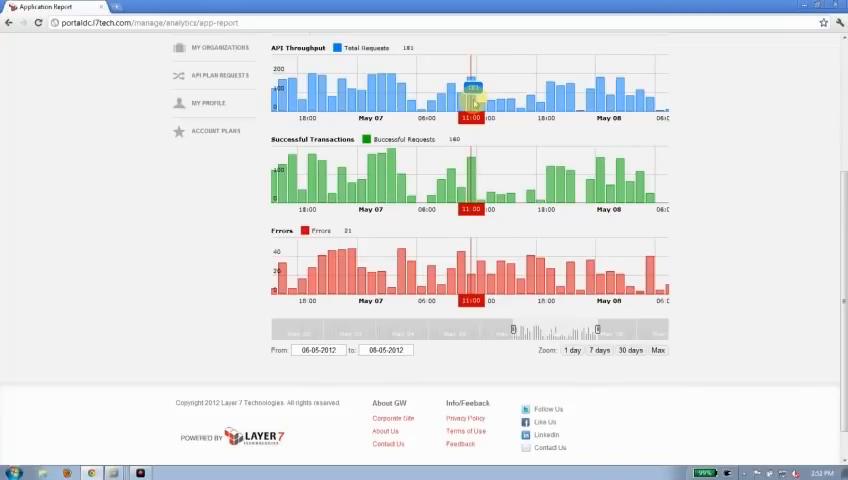
mouse_move(470, 150)
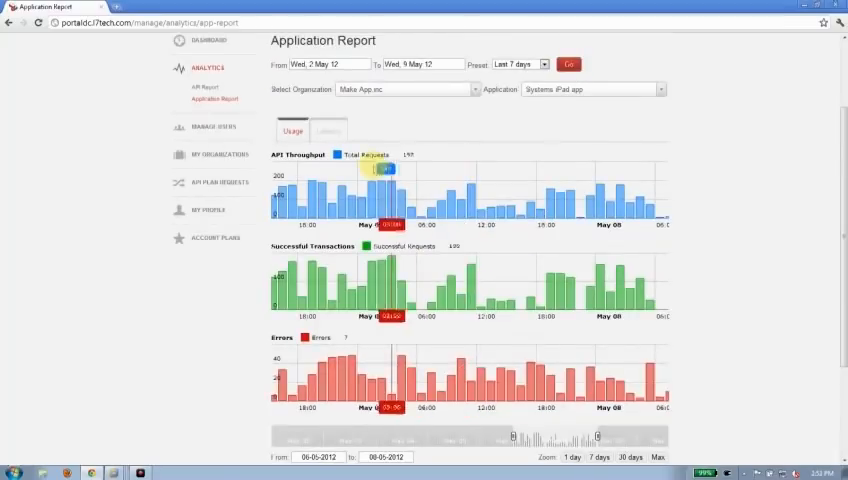
left_click(328, 130)
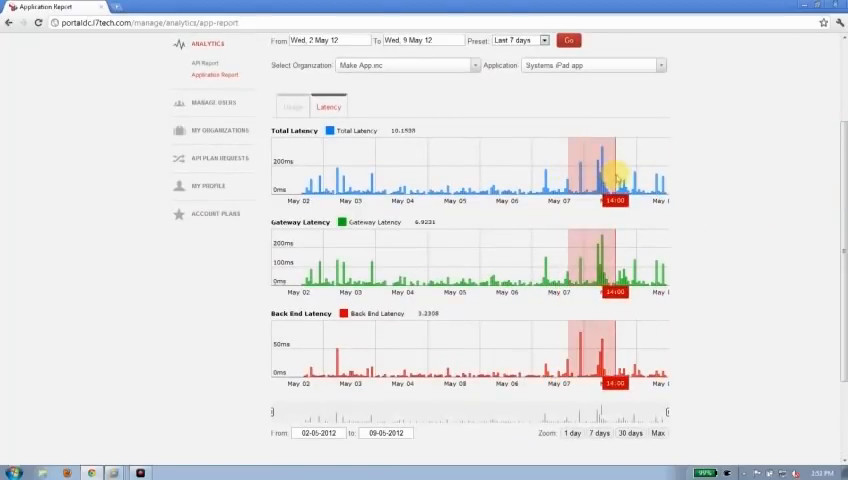
- Zoom the Total Latency chart into a shorter span around May 08 for the Systems iPad app
left_click(568, 432)
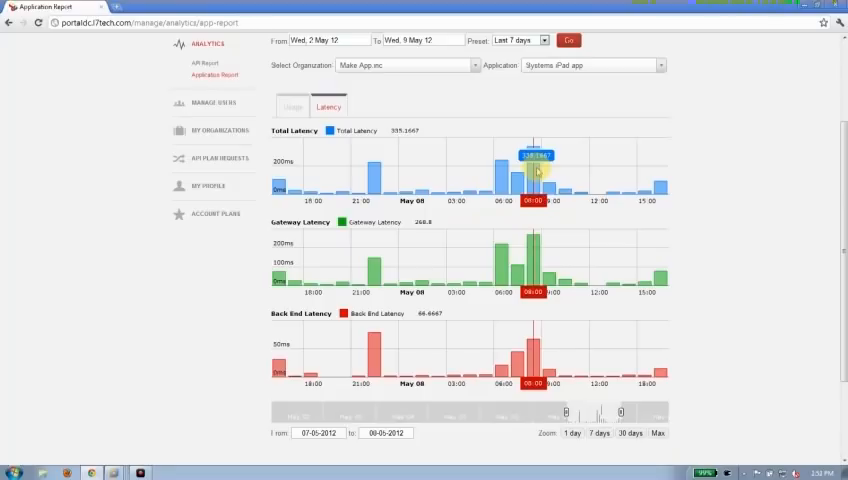
mouse_move(536, 252)
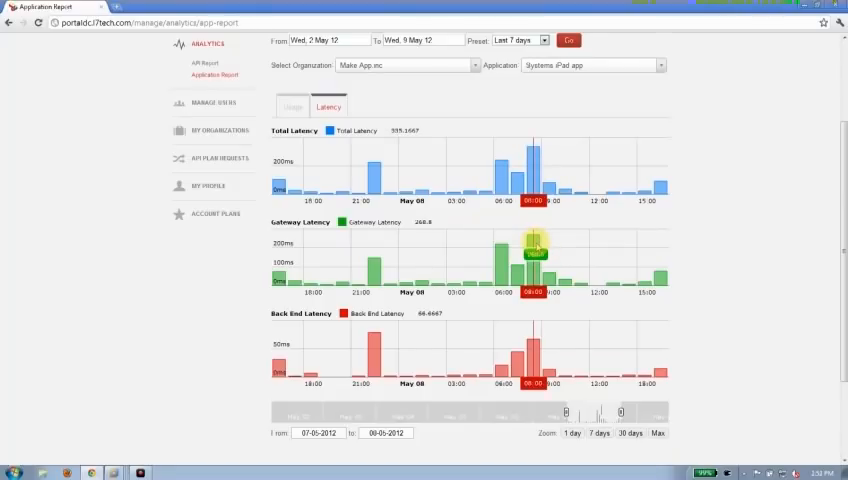
mouse_move(536, 356)
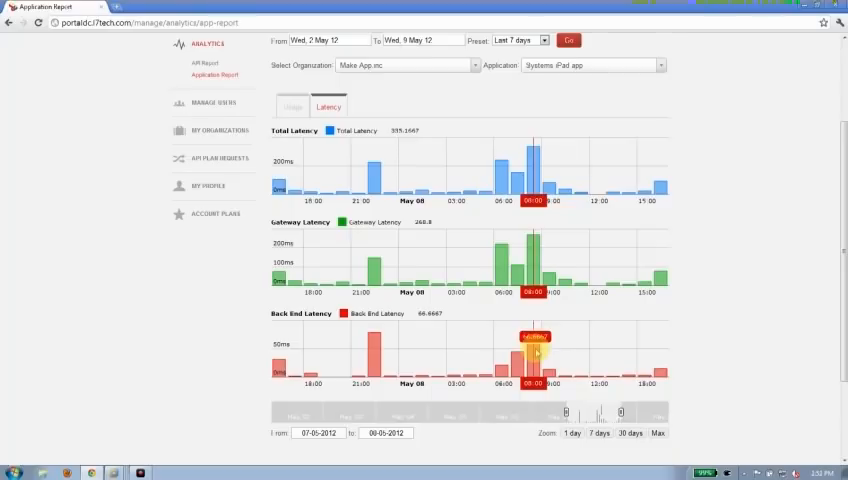
mouse_move(504, 320)
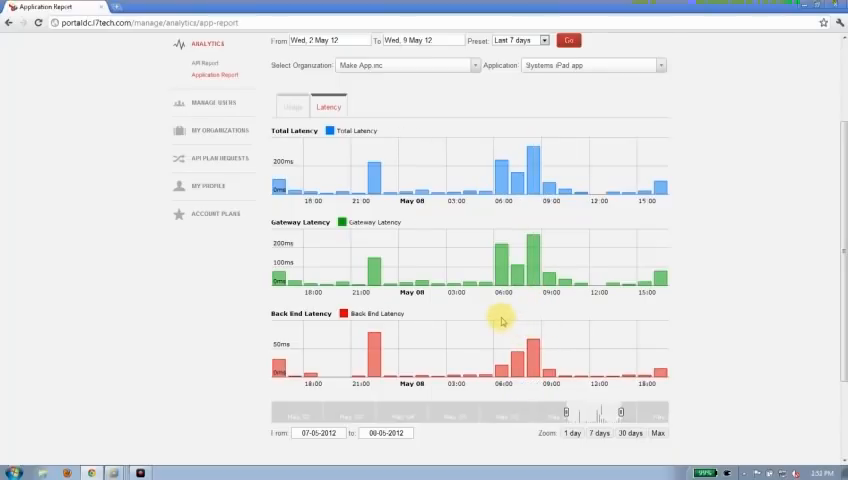